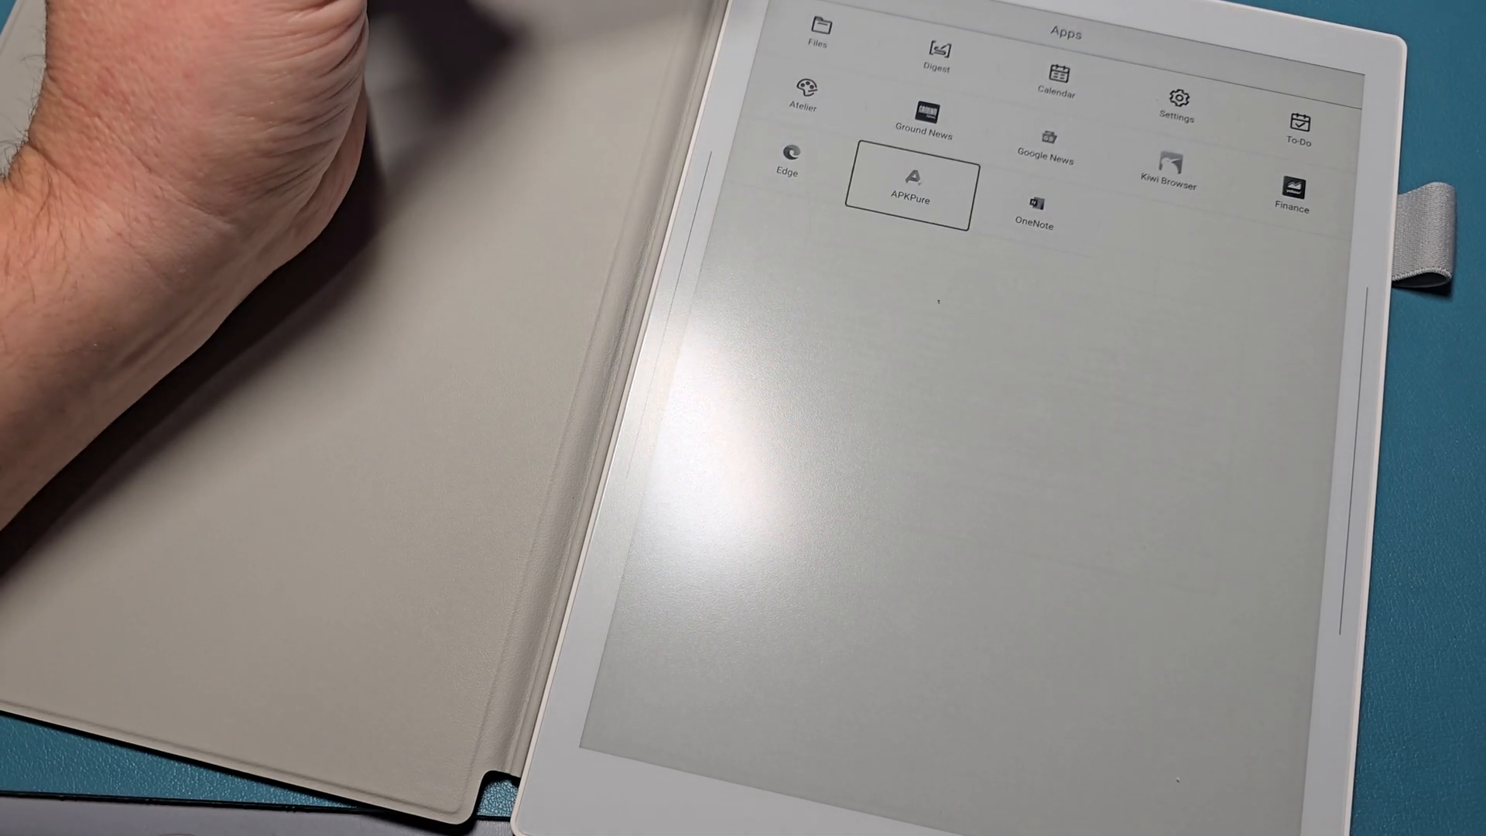
Launch the APKPure store from the Supernote apps drawer.
left_click(1032, 210)
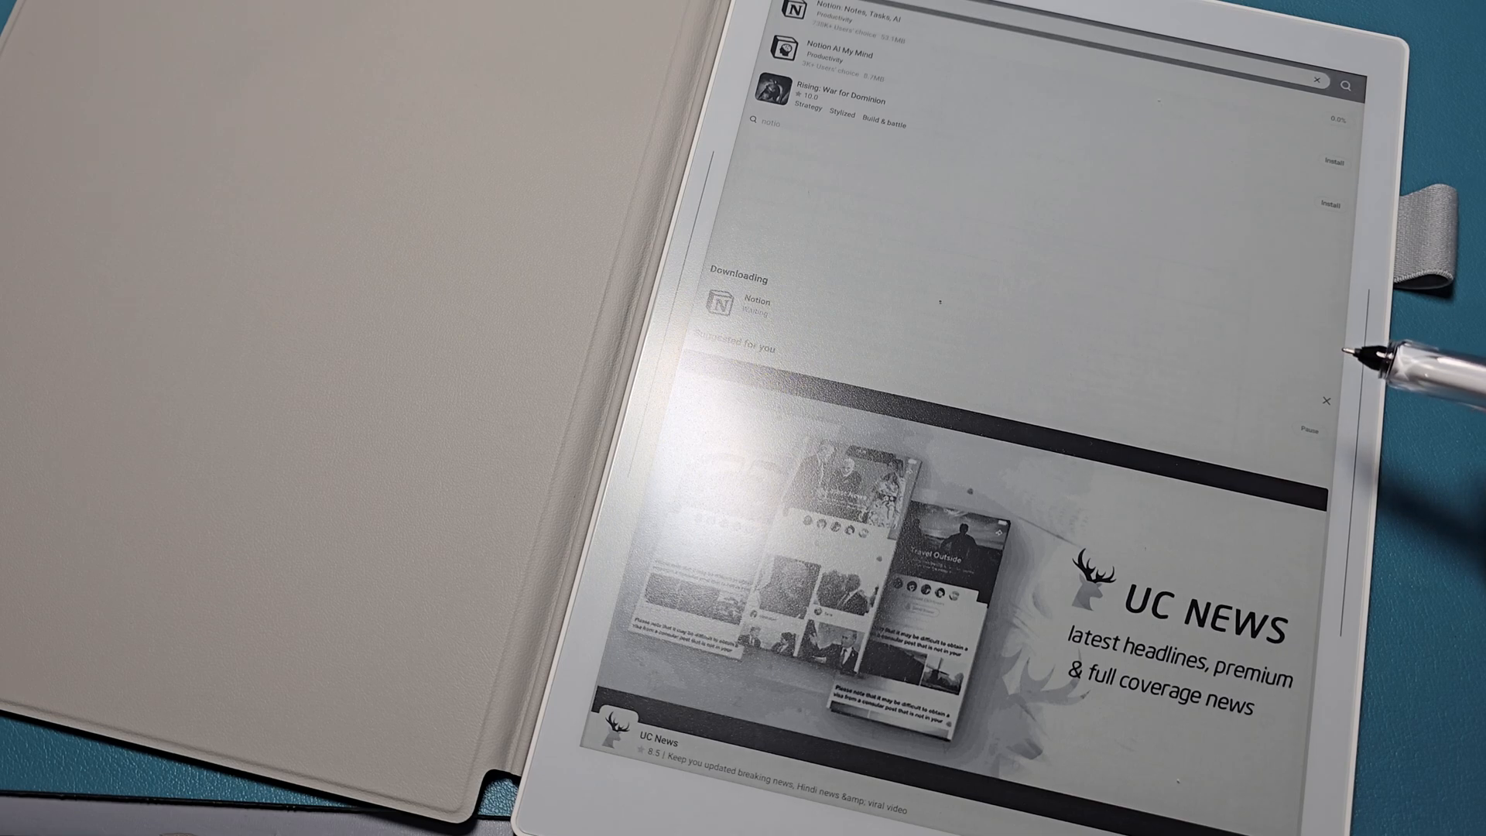
mouse_move(1385, 361)
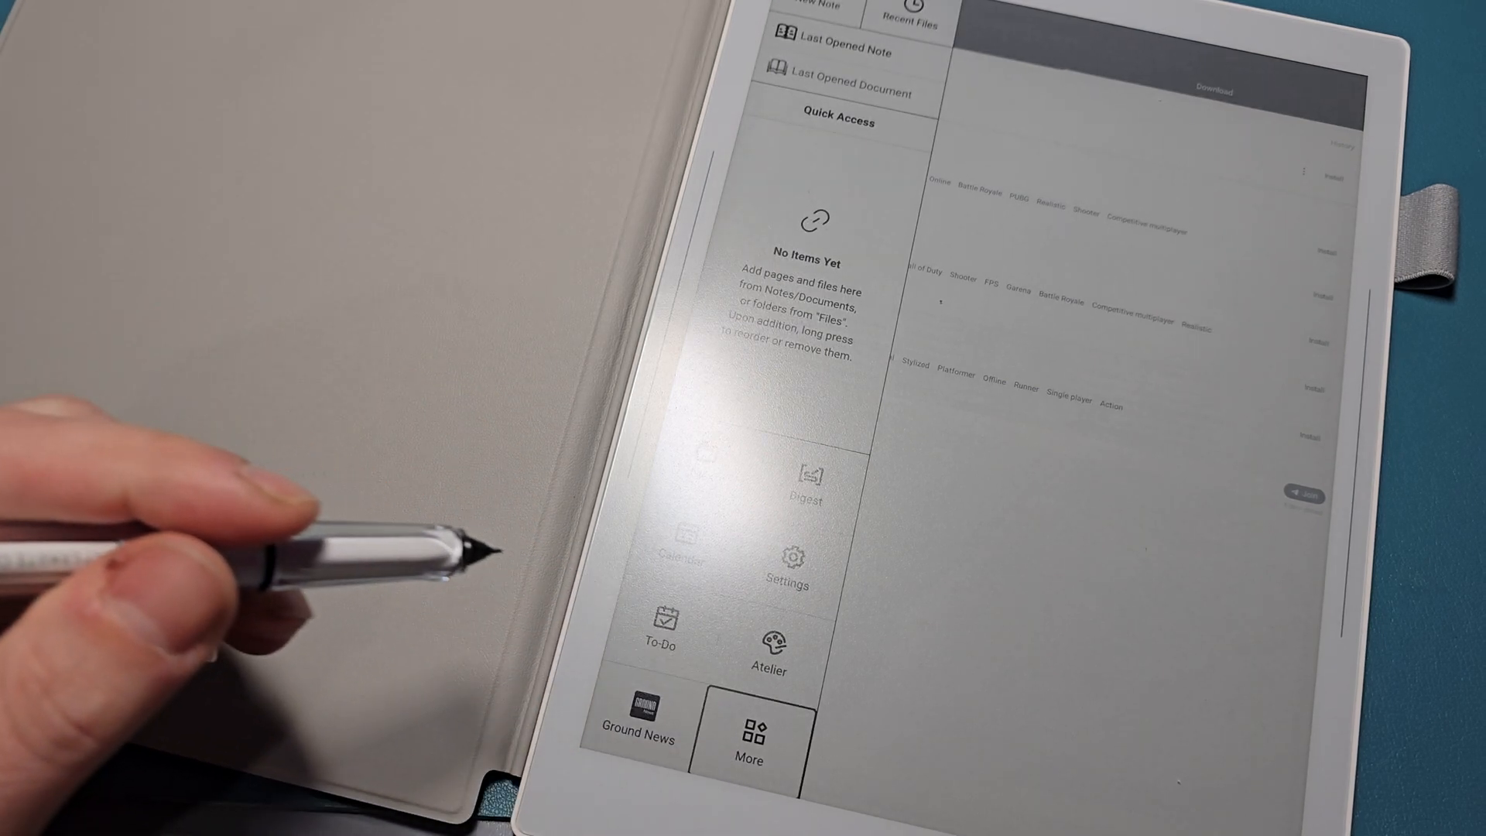
Bring up the Supernote quick-access side panel over APKPure's download page.
left_click(747, 734)
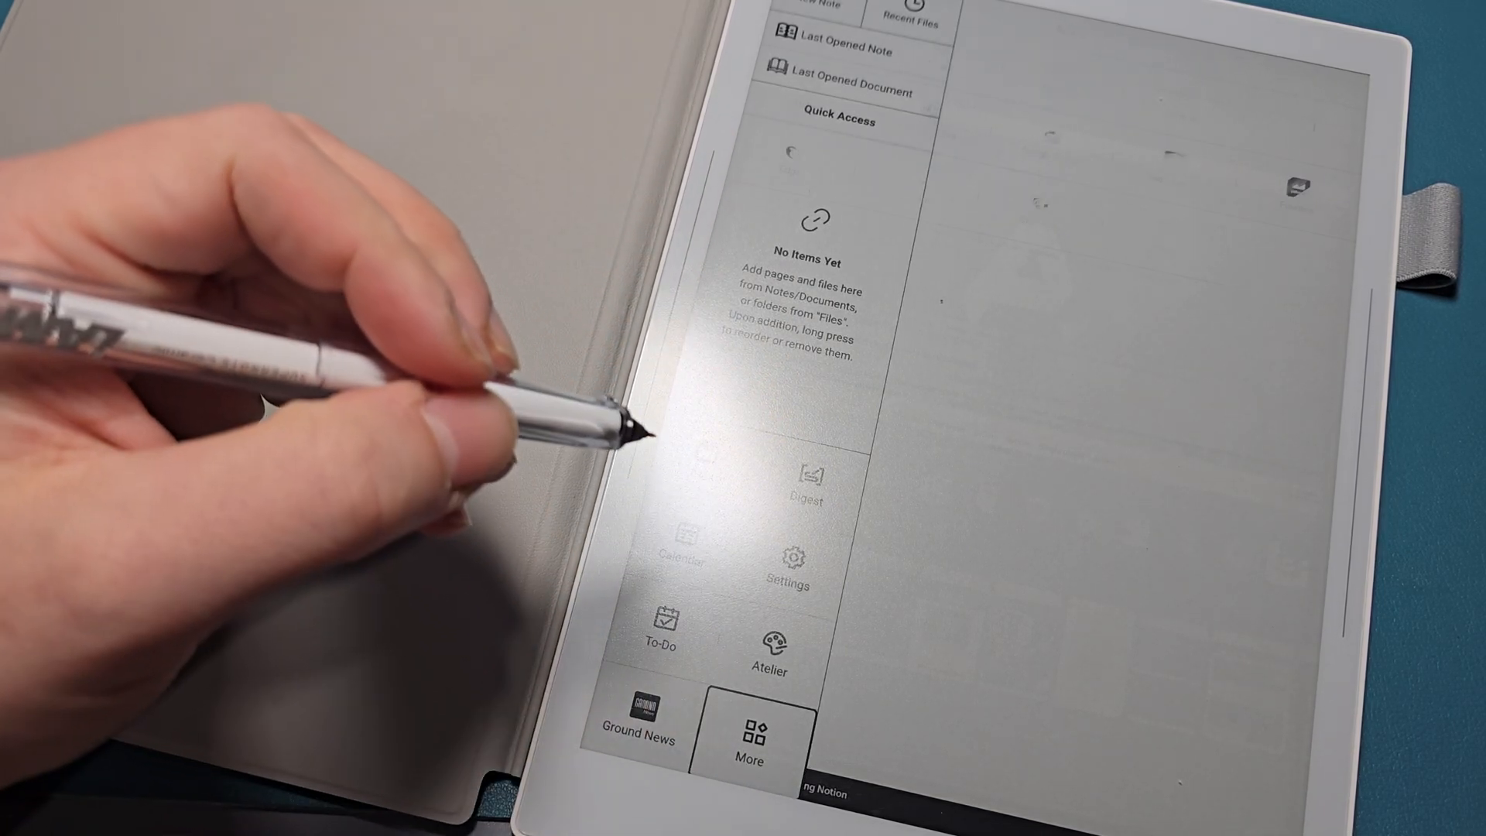
Return to APKPure and show the Download page listing Google Chrome and Android System WebView.
left_click(748, 741)
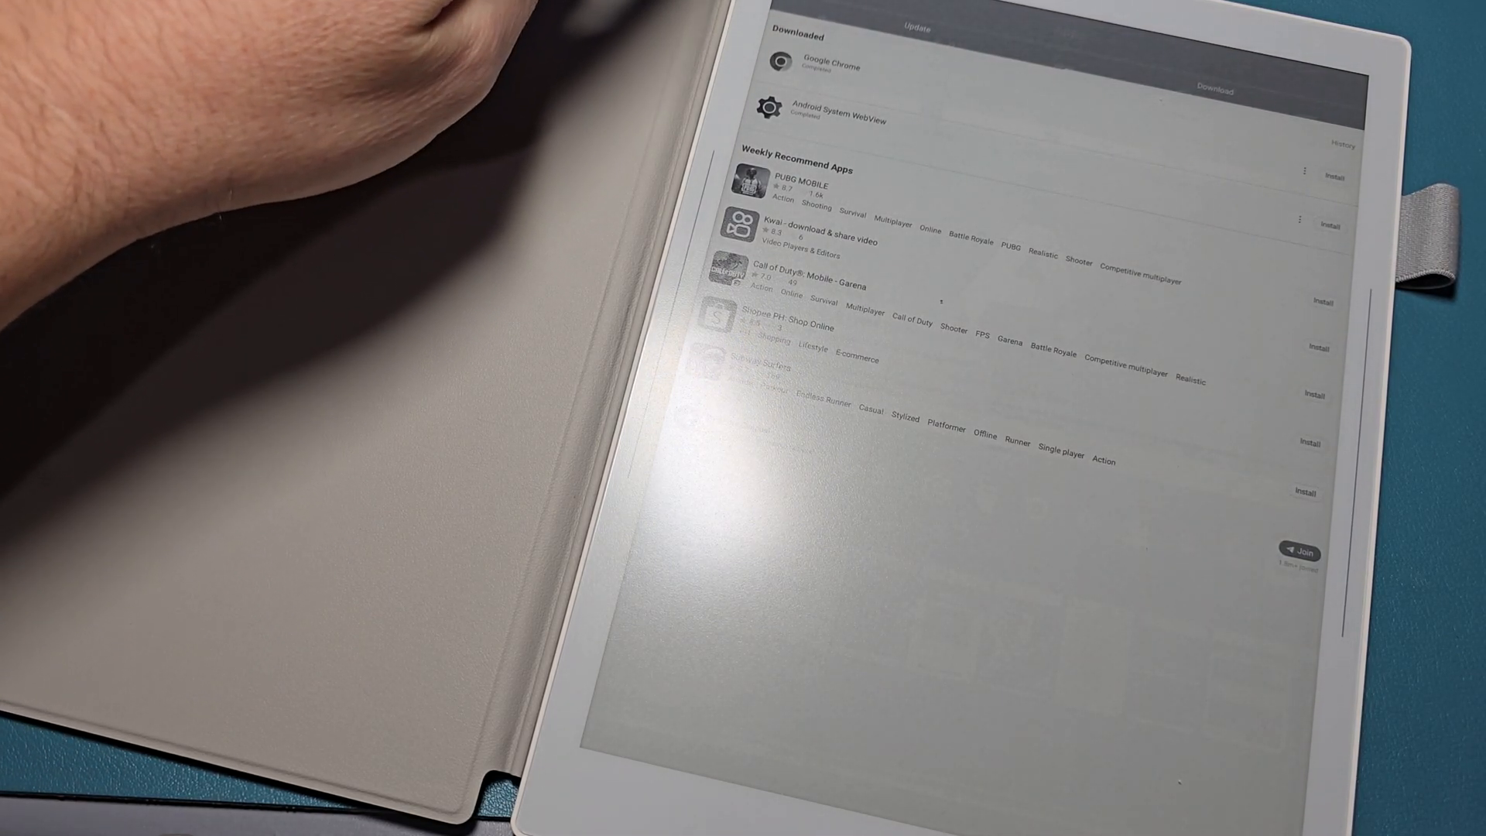
left_click(844, 108)
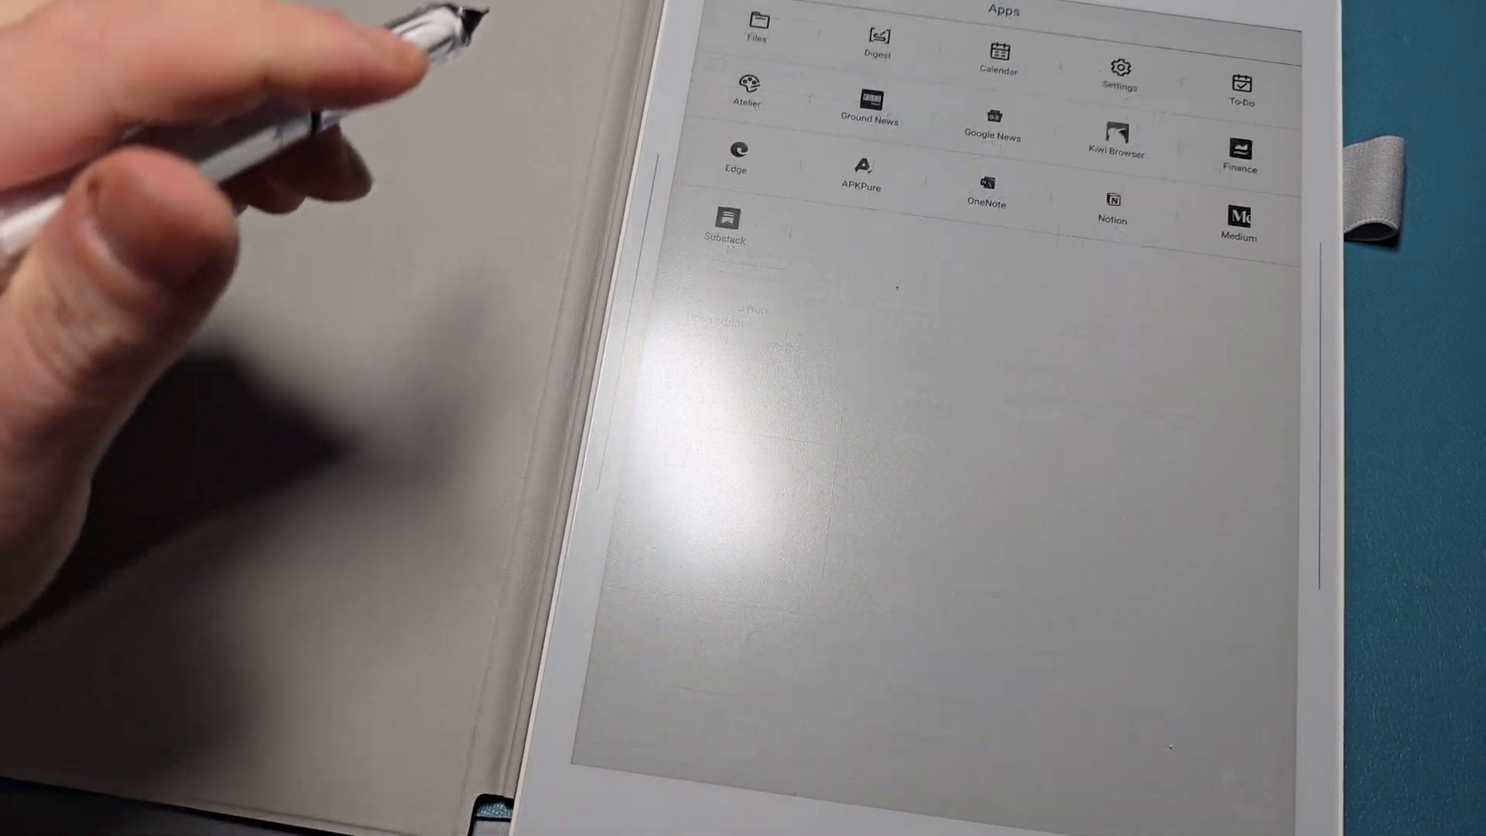
Launch APKPure from the apps drawer to reach its download page.
left_click(861, 170)
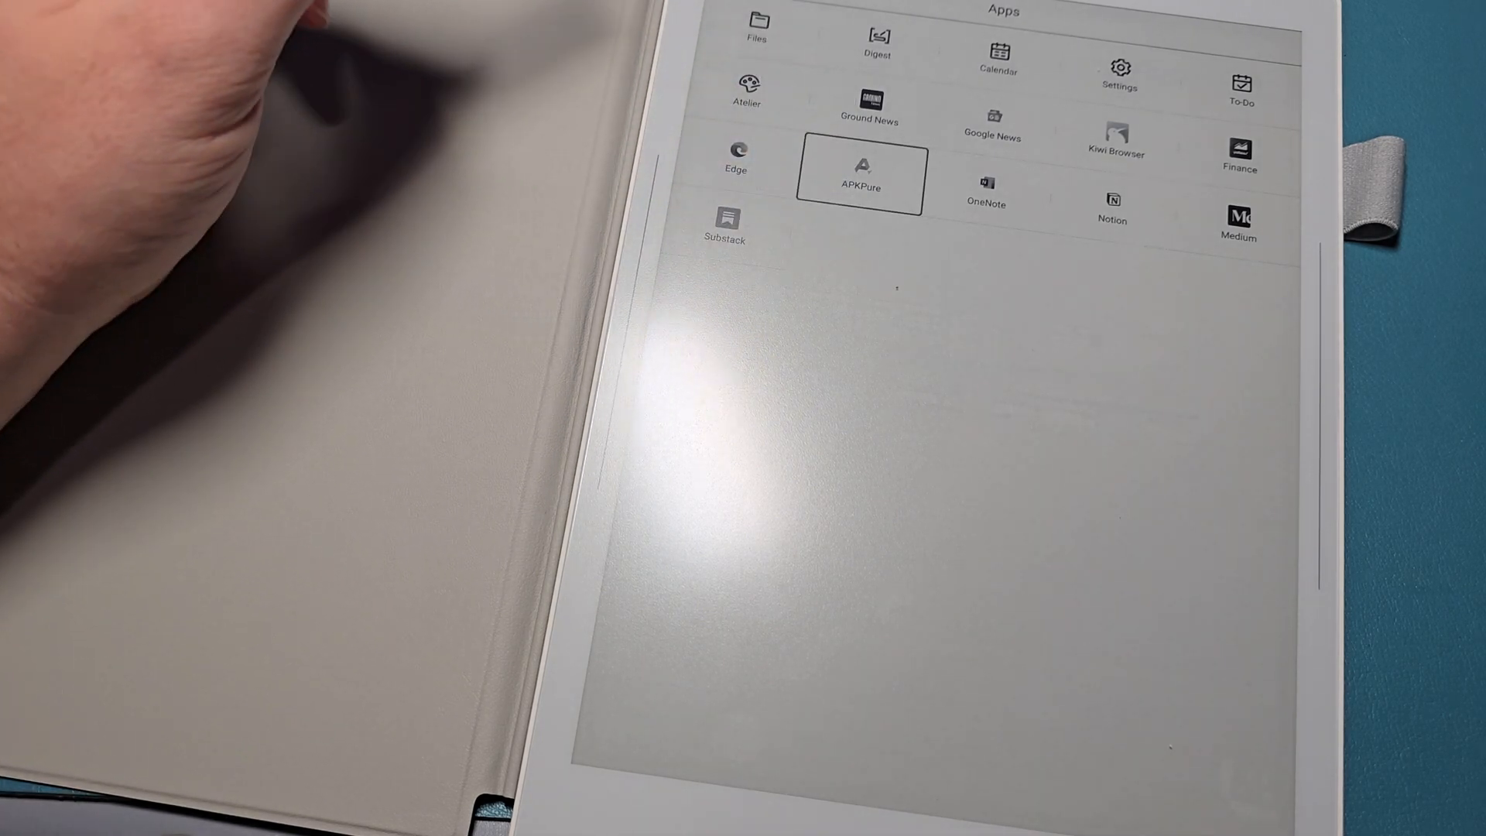
left_click(859, 178)
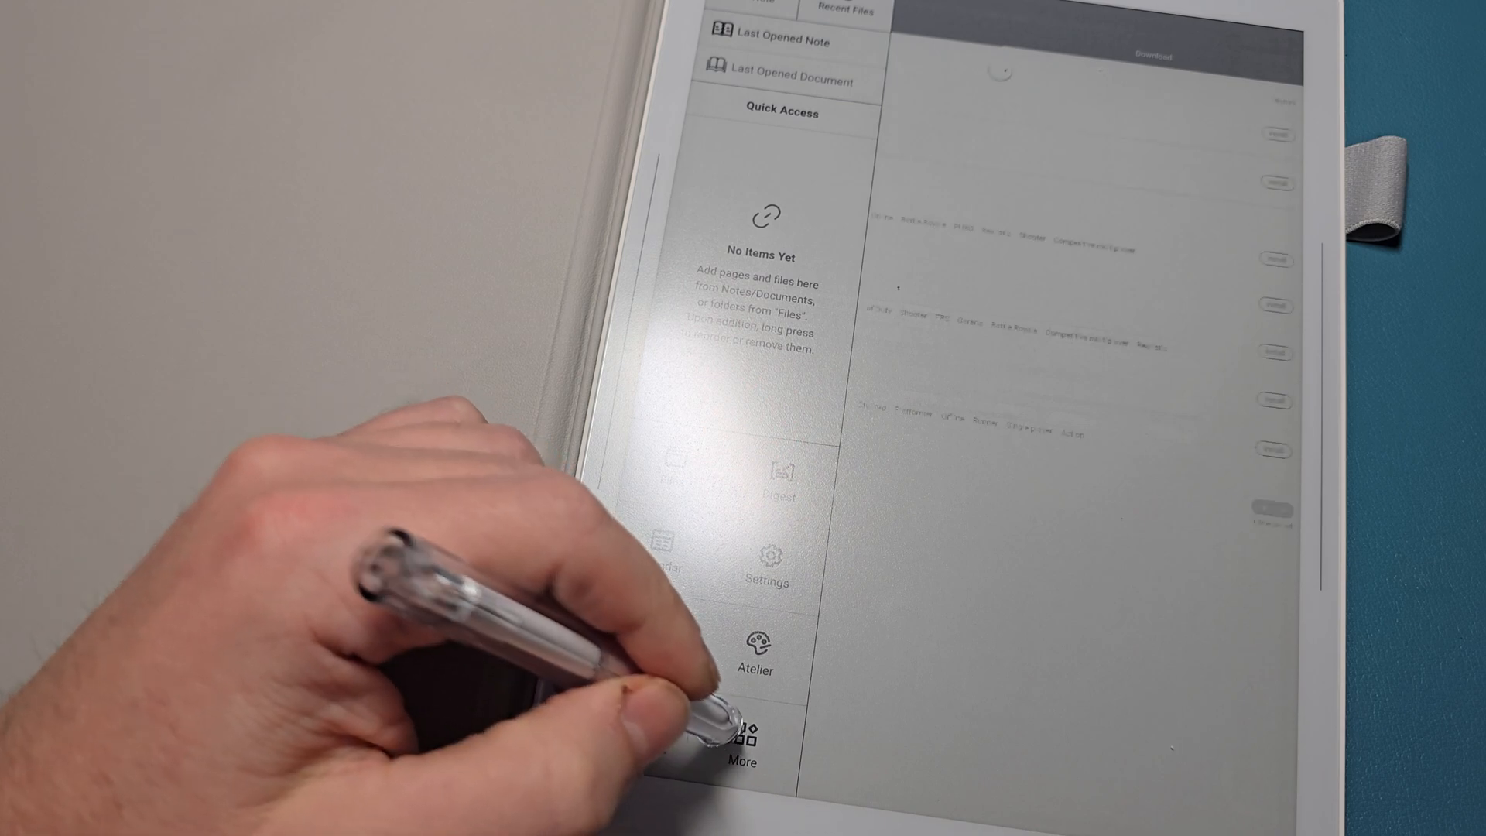
Pull out the Supernote side panel over APKPure's download list.
left_click(745, 740)
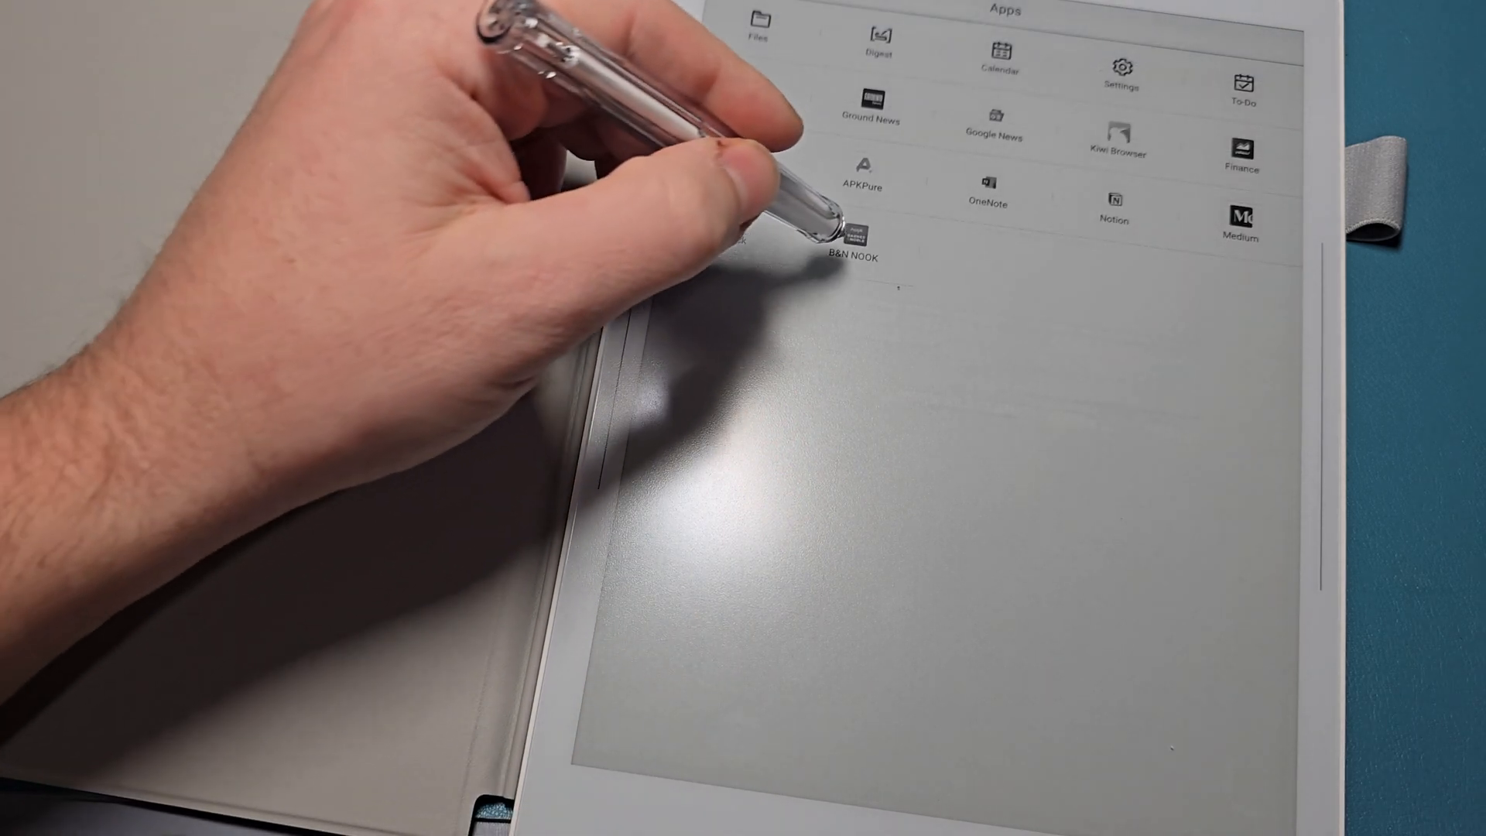
Show the Supernote apps drawer listing B&N NOOK, Substack, Medium and Notion.
left_click(863, 170)
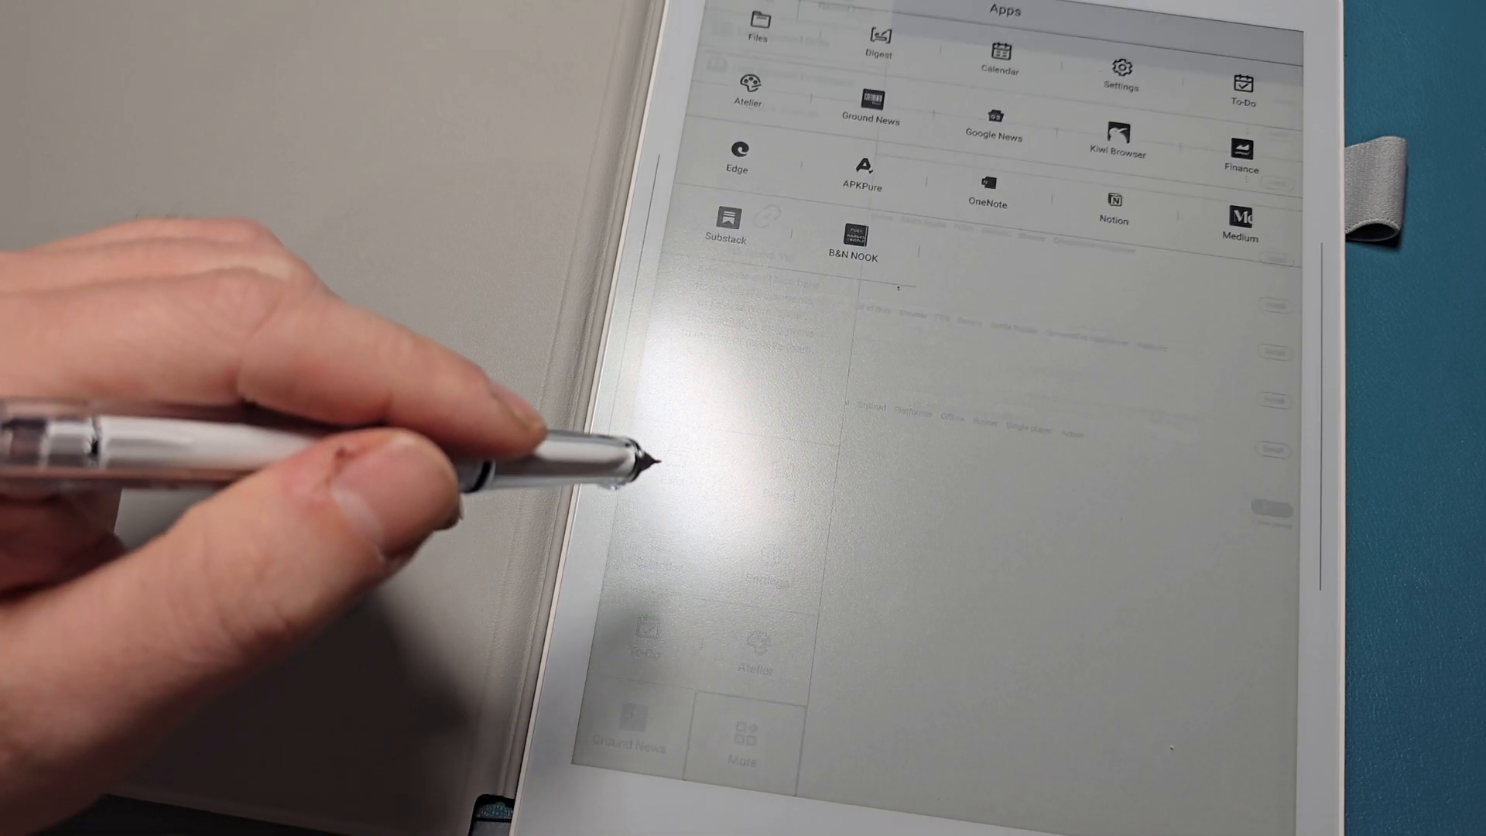
mouse_move(616, 455)
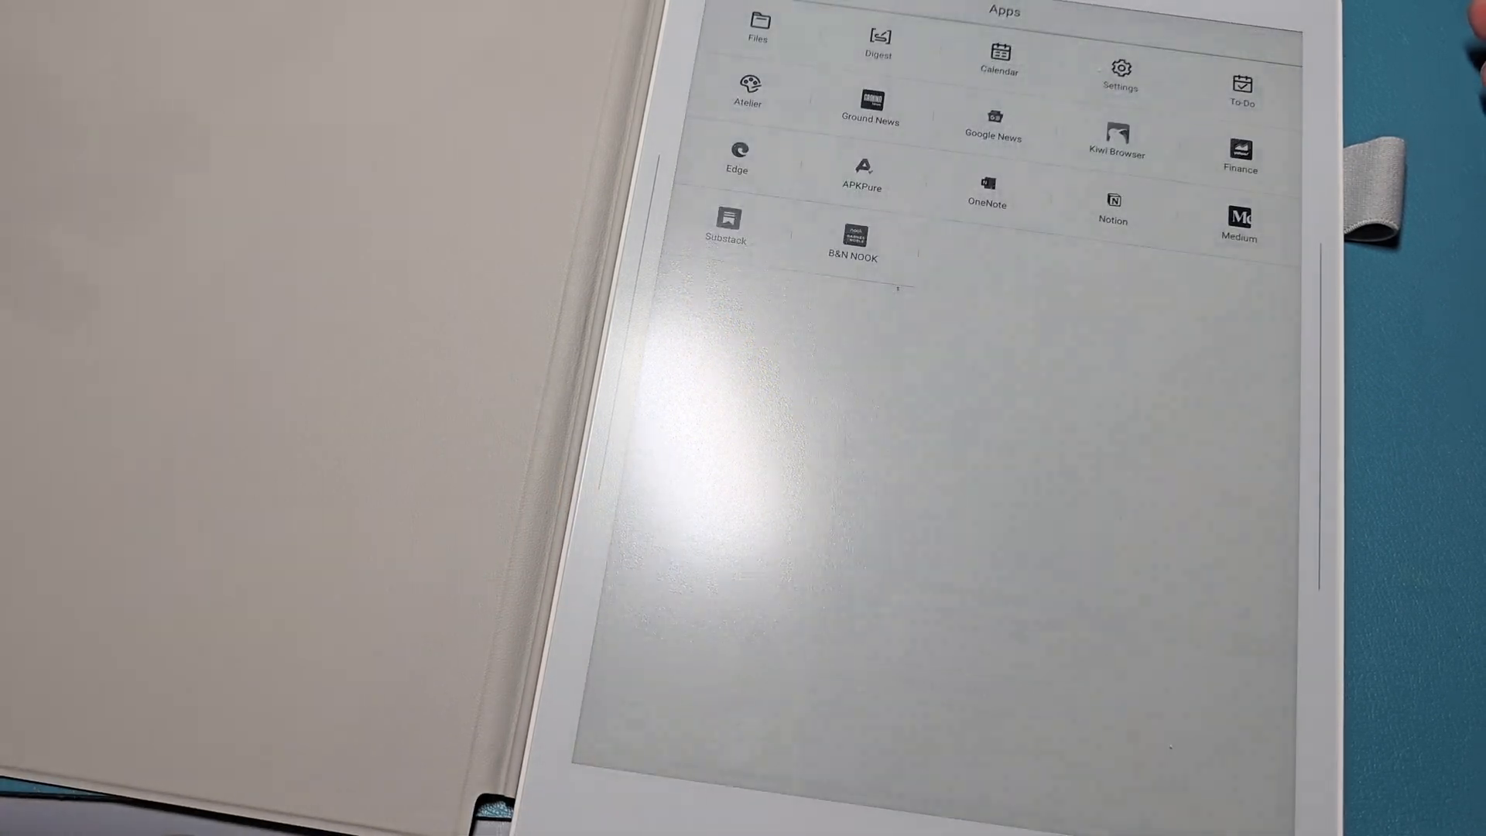
Launch APKPure and browse its featured page with Discover Apps and Popular Games.
left_click(861, 170)
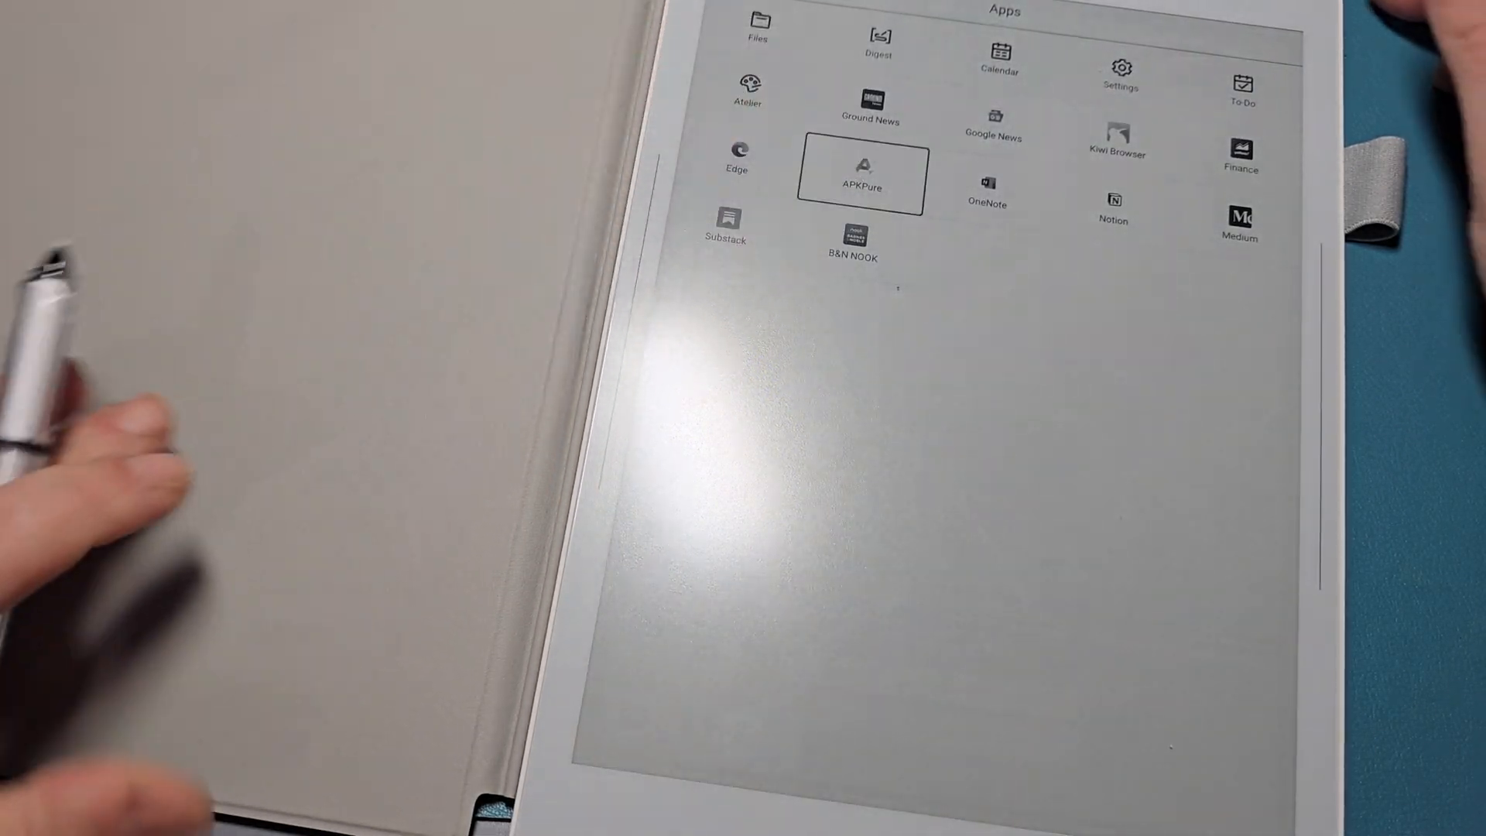
left_click(860, 177)
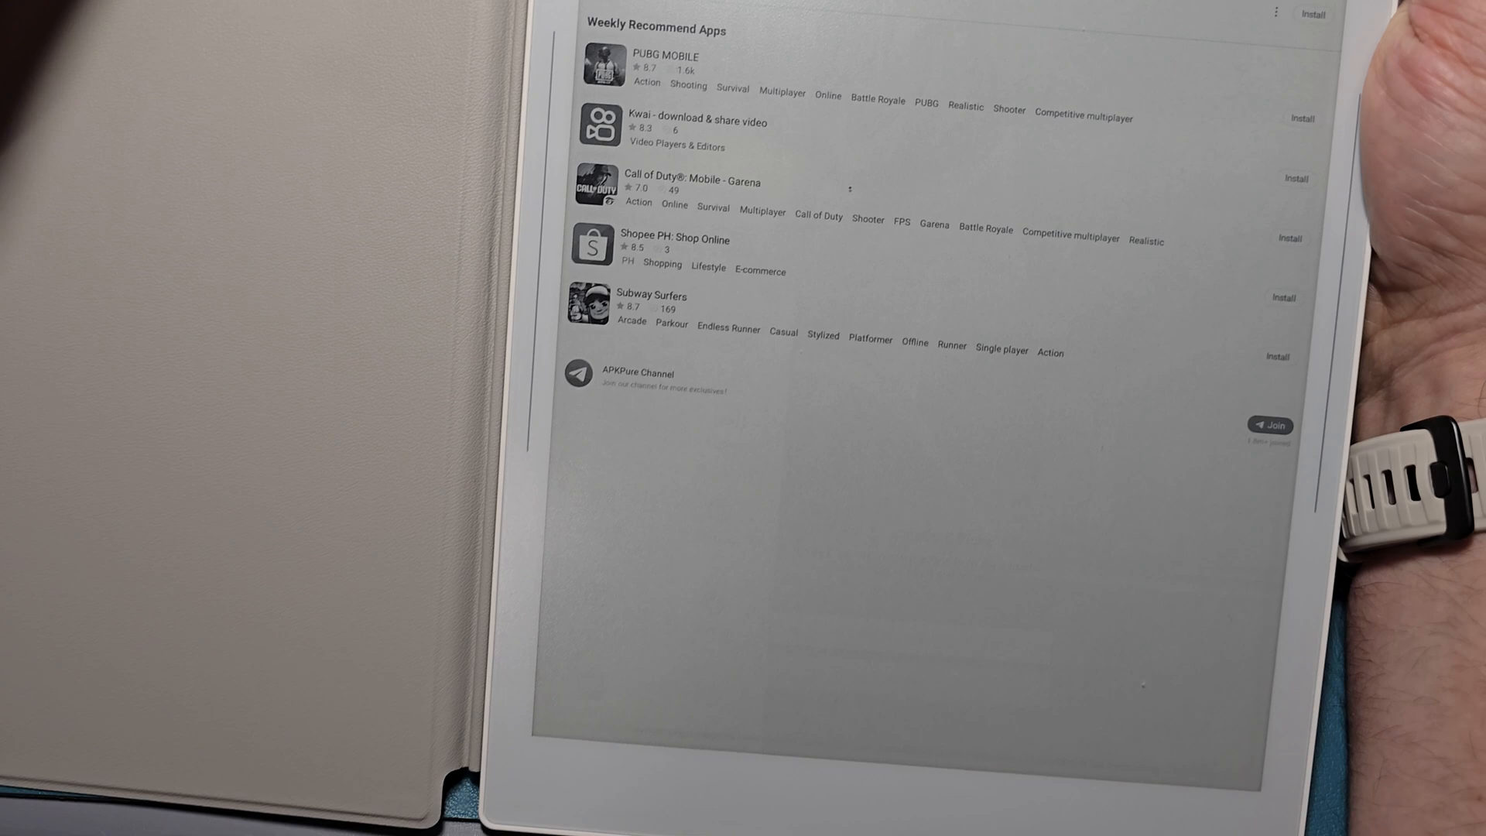
scroll("up", 3)
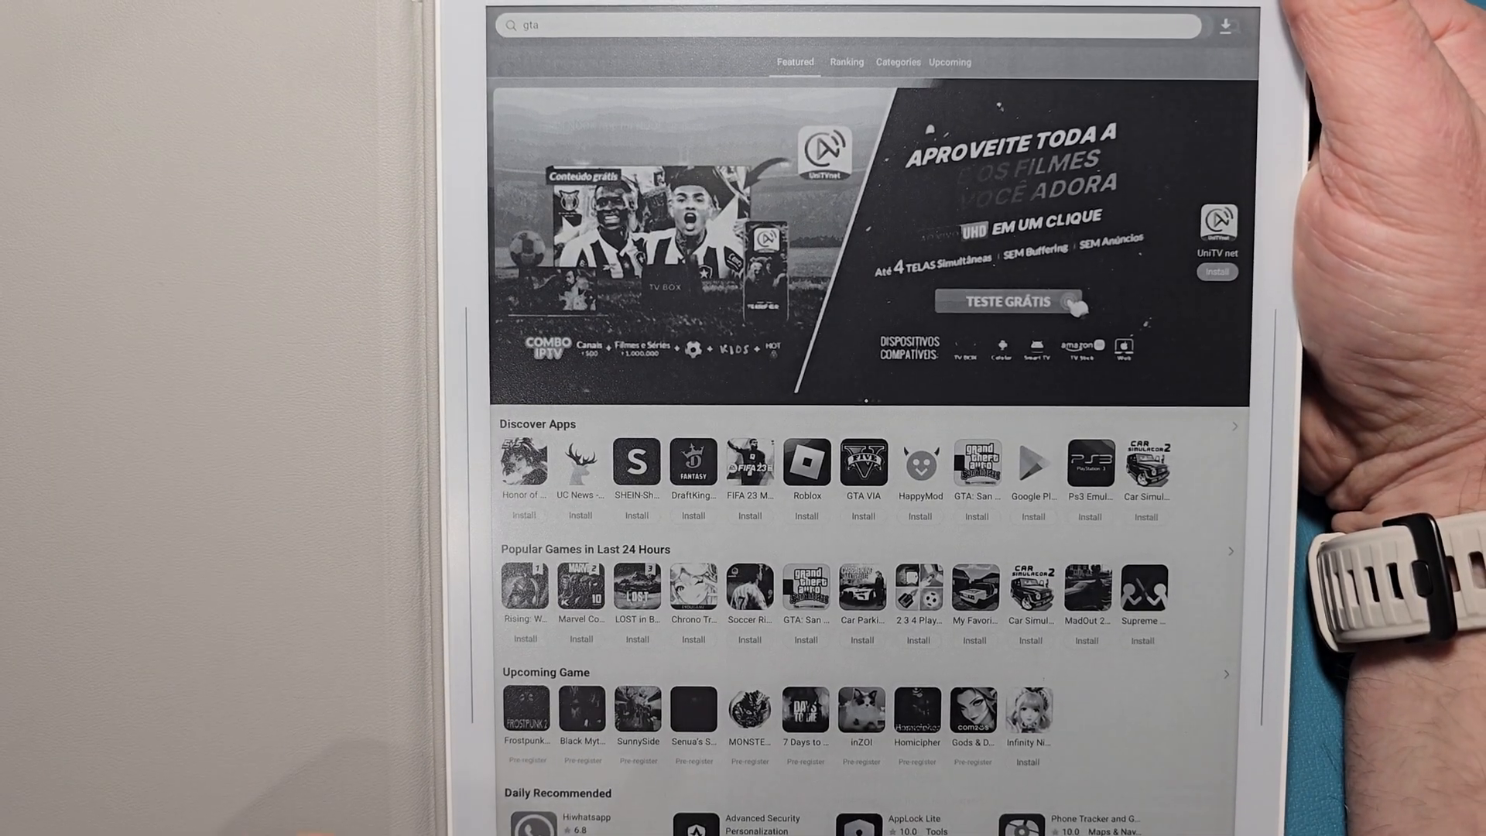
scroll("down", 3)
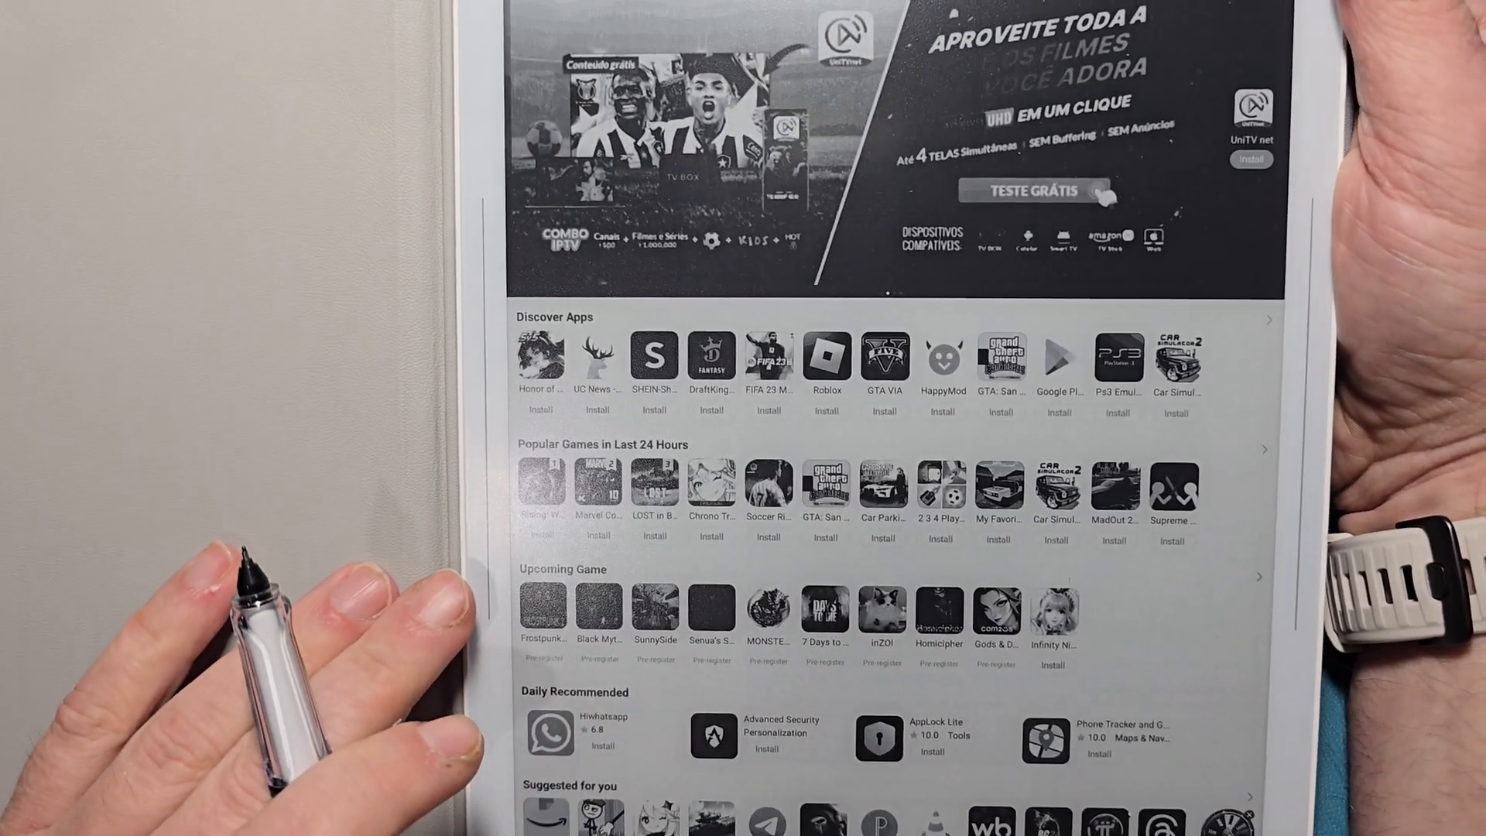